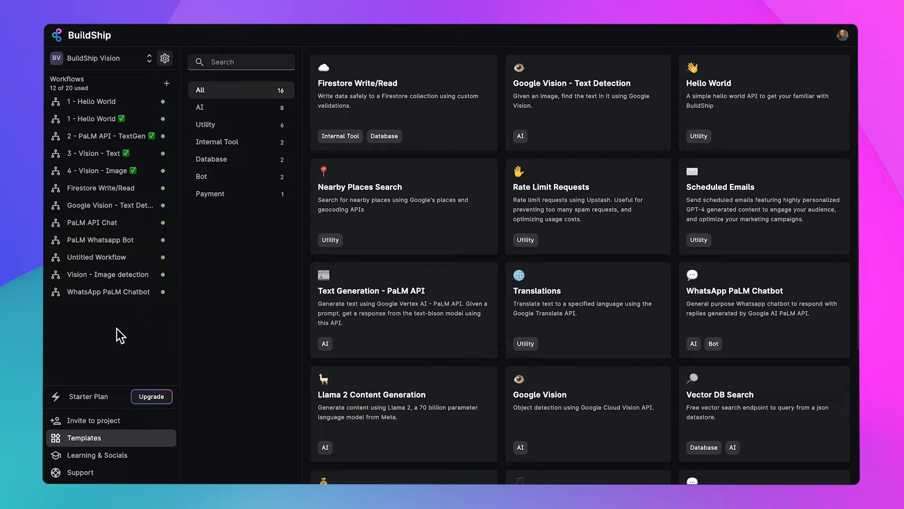
mouse_move(242, 332)
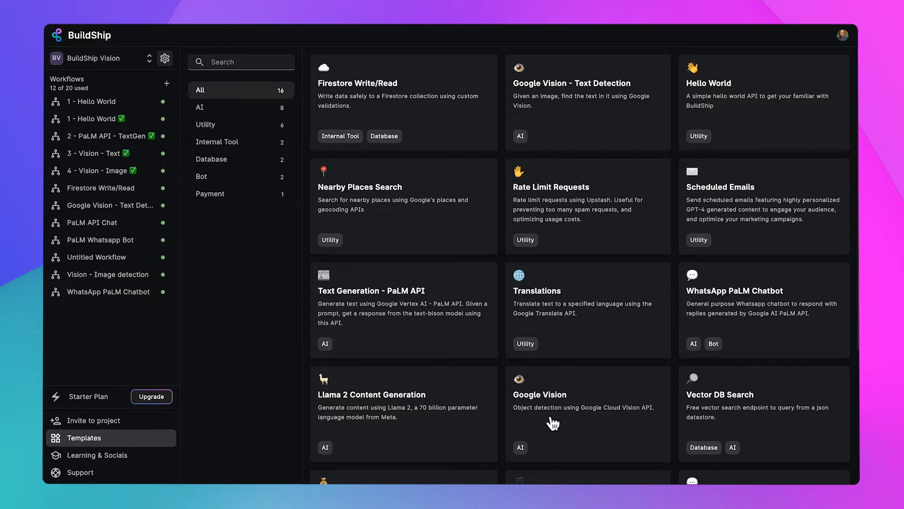
mouse_move(554, 415)
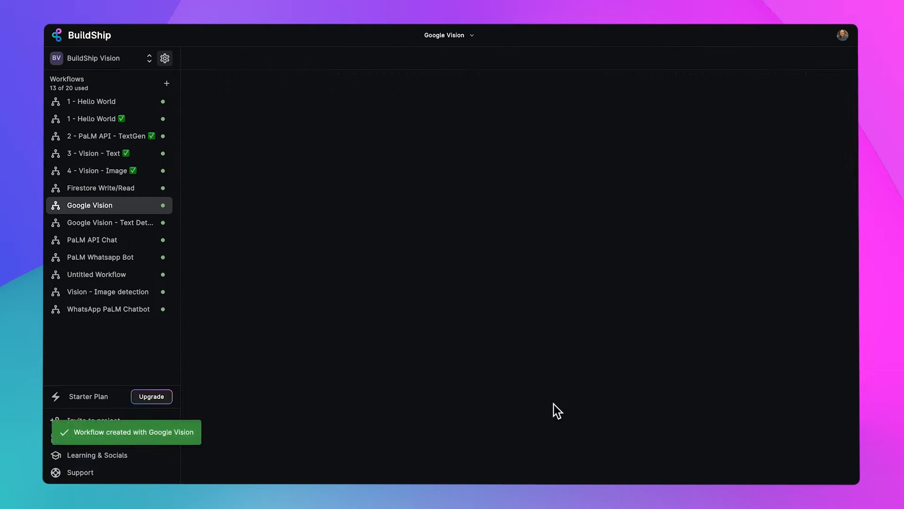
Step: Replace the Rest API Call path /vision with /detect_objects, clearing the duplicate-path error
click(90, 204)
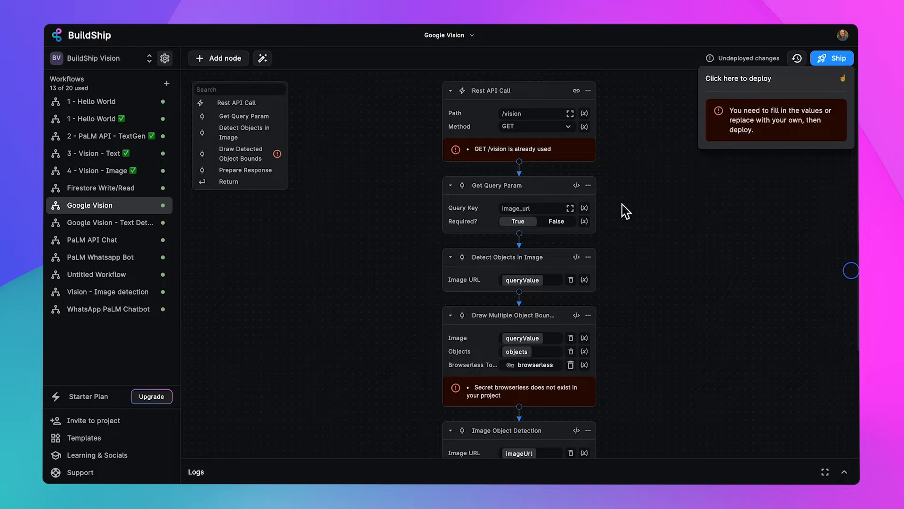
mouse_move(626, 376)
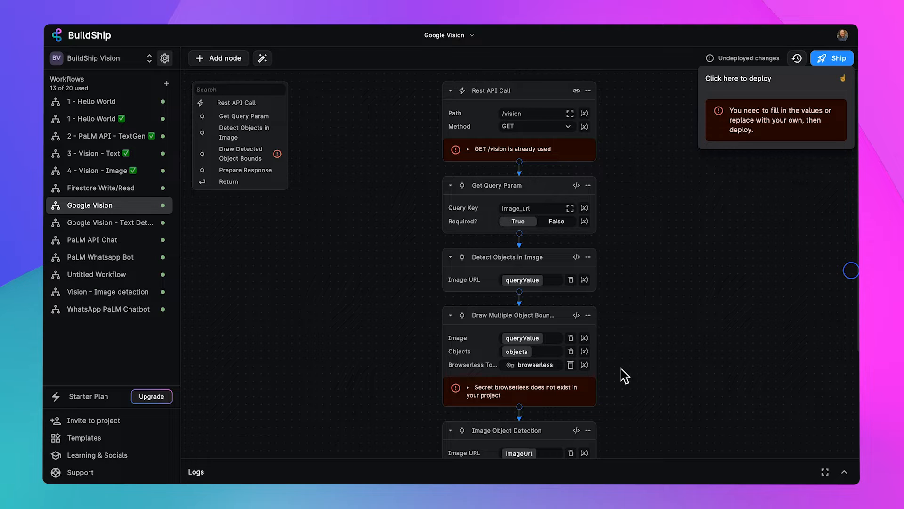
mouse_move(589, 85)
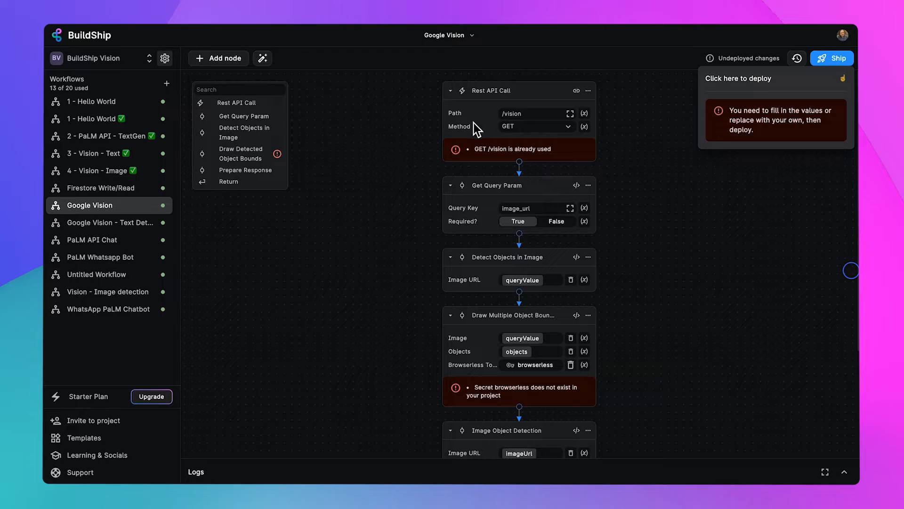
mouse_move(521, 117)
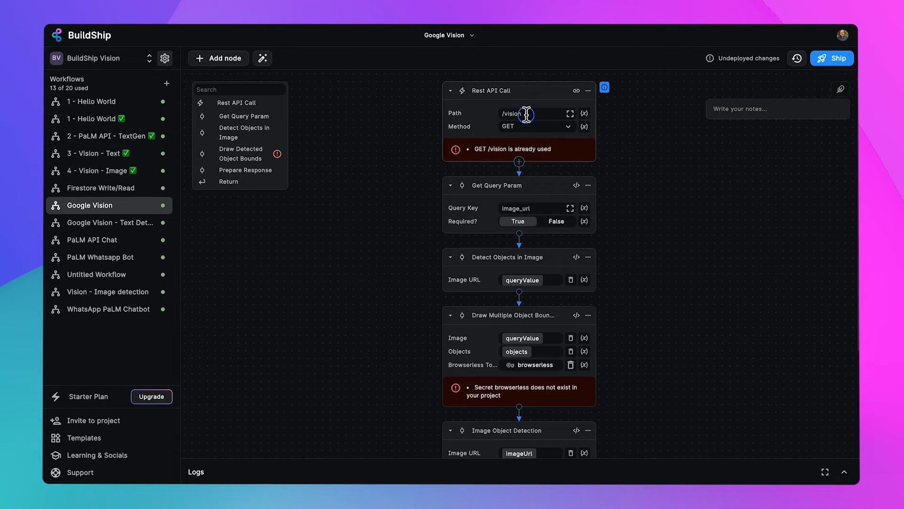
text(/detect_)
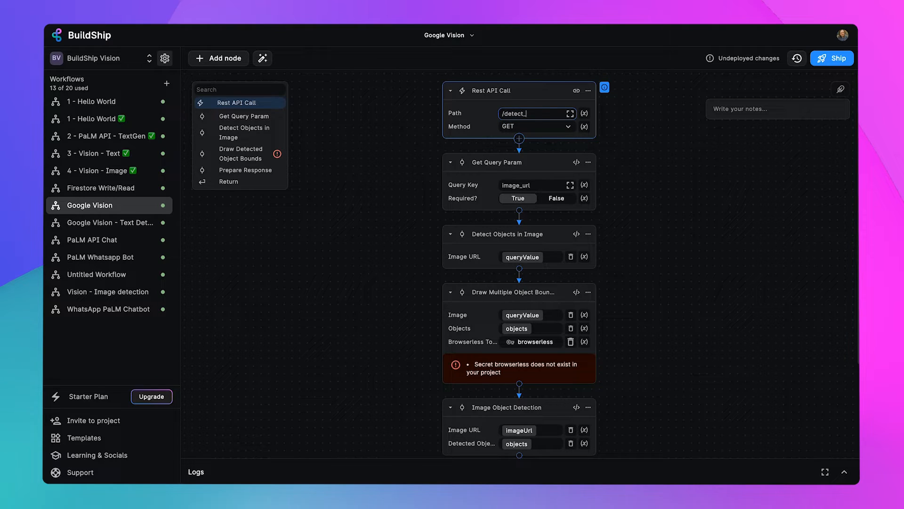
text(objects)
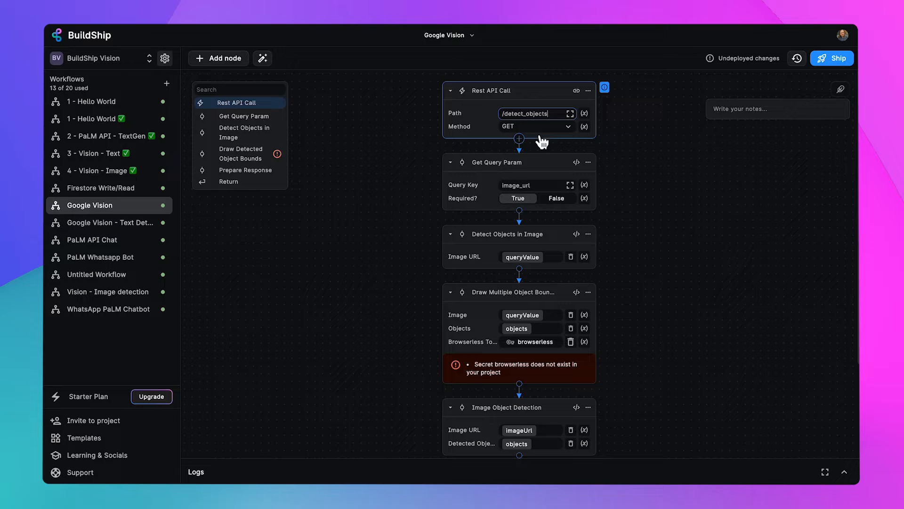
mouse_move(472, 153)
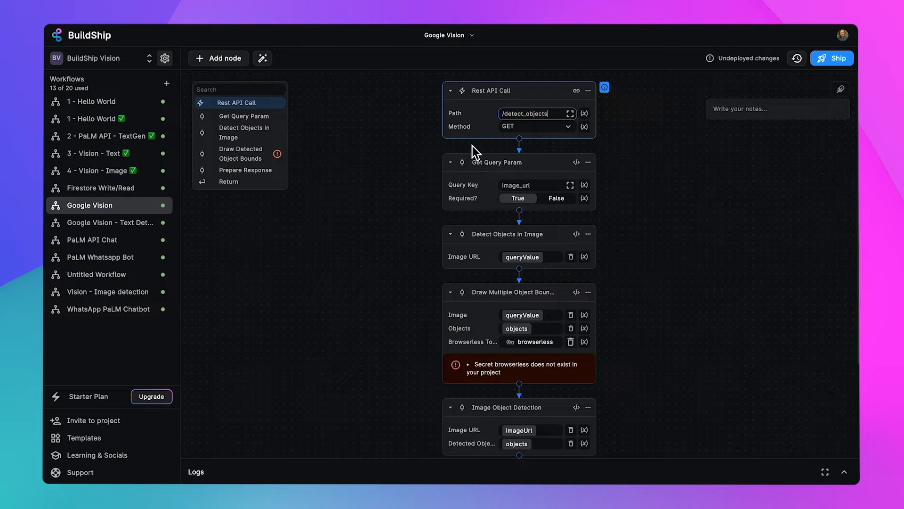
mouse_move(502, 162)
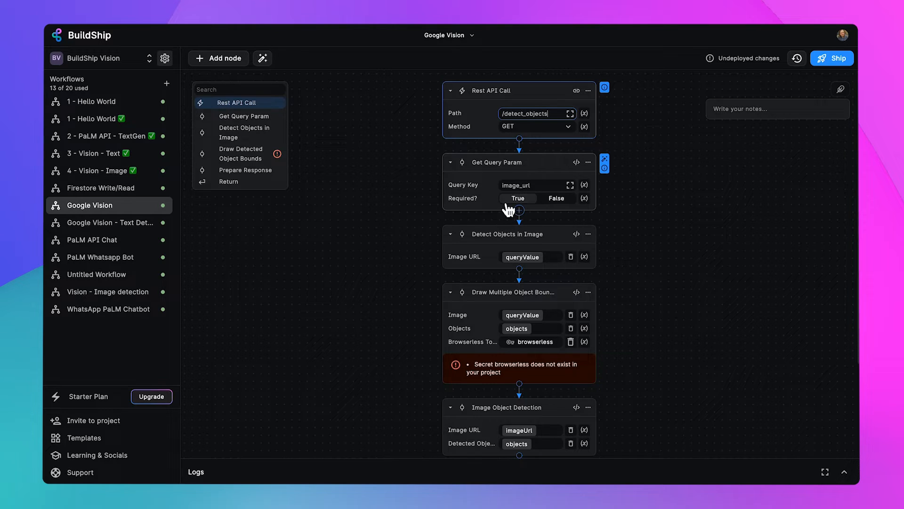
Step: Review the Detect Objects in Image node's Cloud Vision code and cancel without changes
scroll(down, 3)
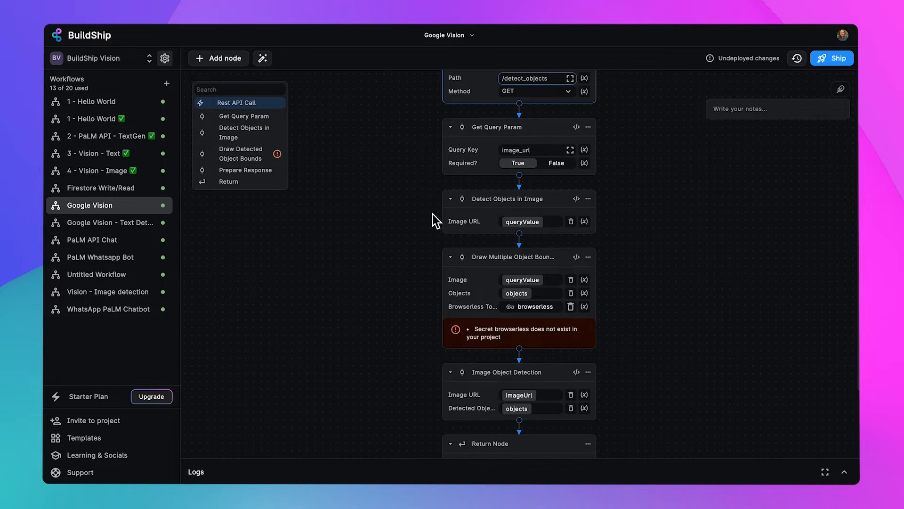
mouse_move(518, 199)
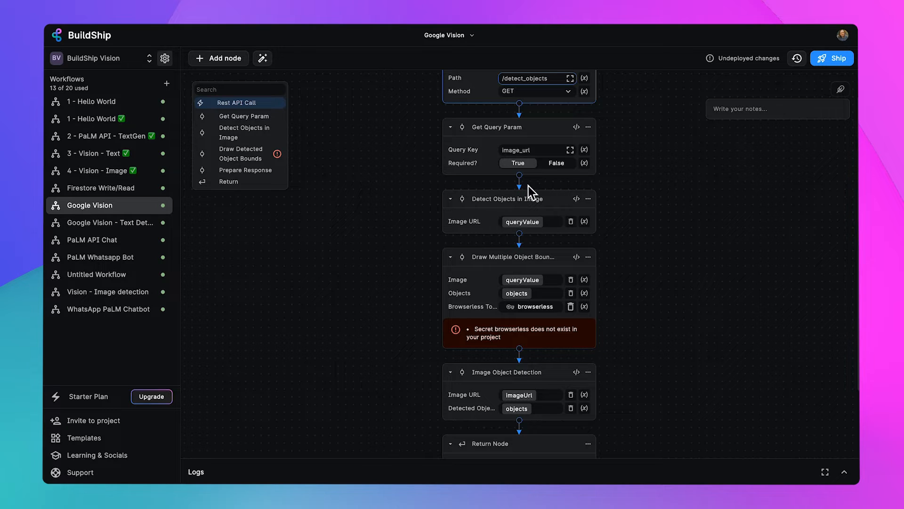
mouse_move(522, 221)
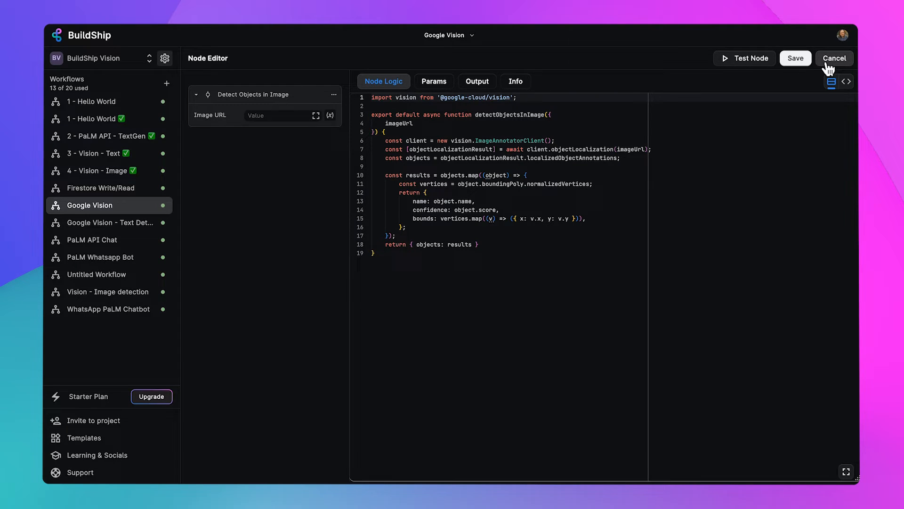
click(833, 58)
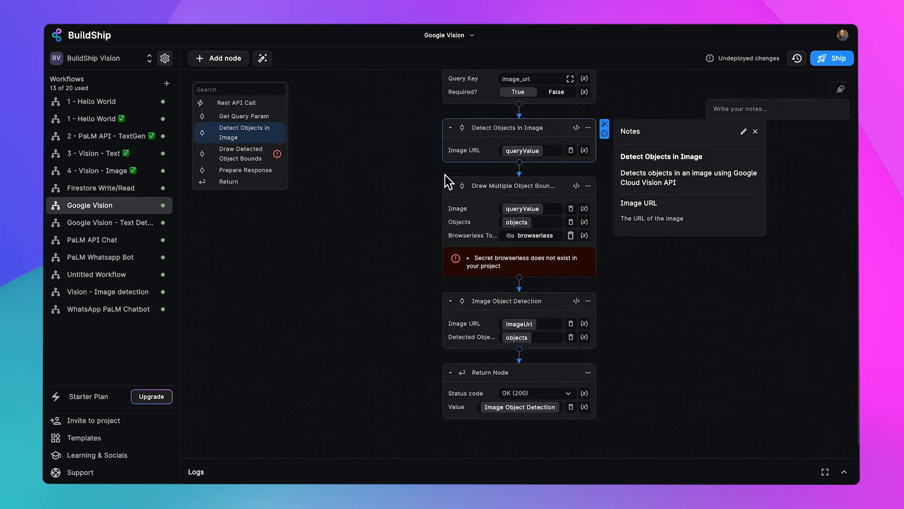
mouse_move(513, 186)
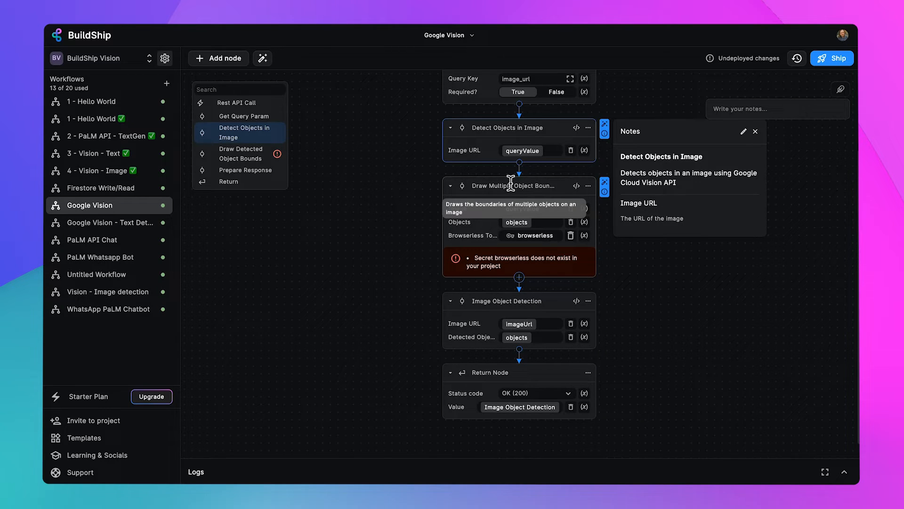
mouse_move(424, 205)
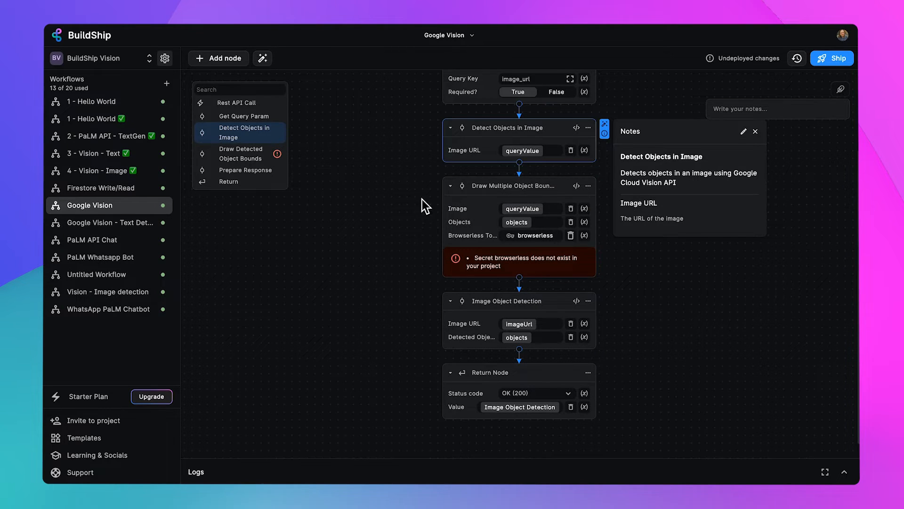
mouse_move(386, 214)
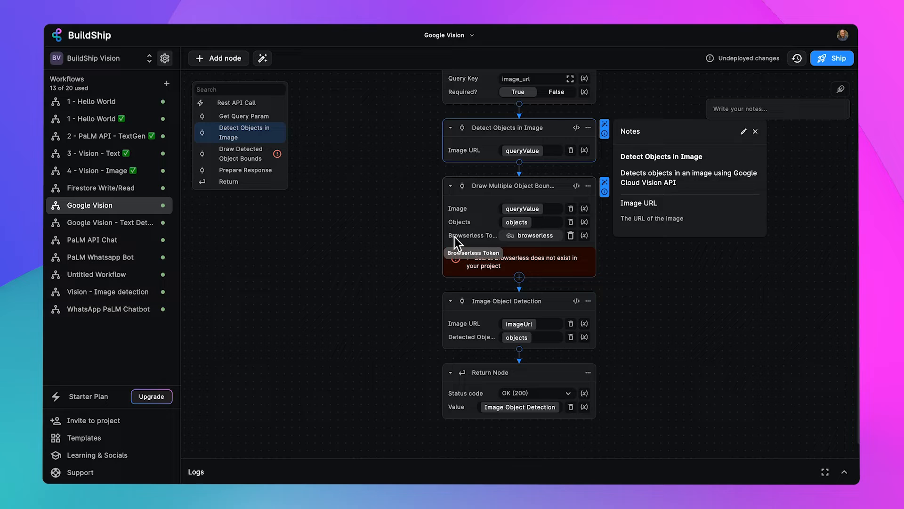
mouse_move(400, 265)
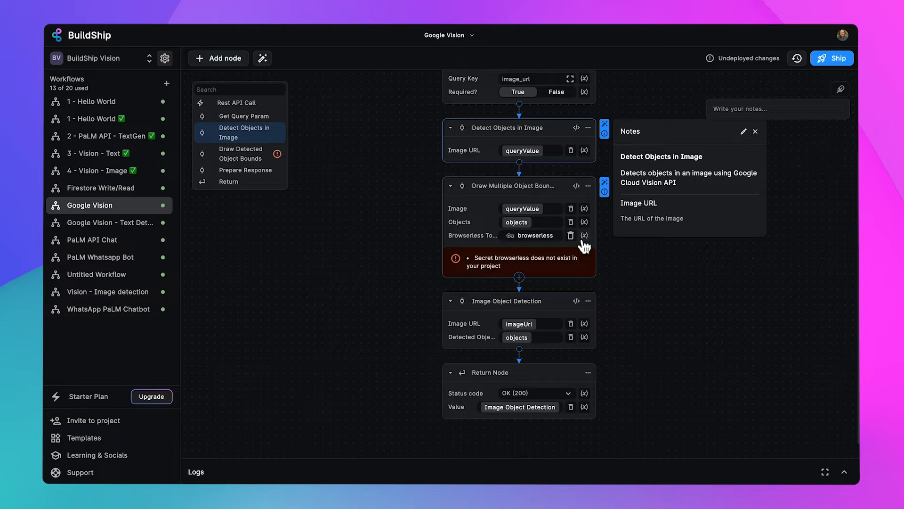
click(584, 236)
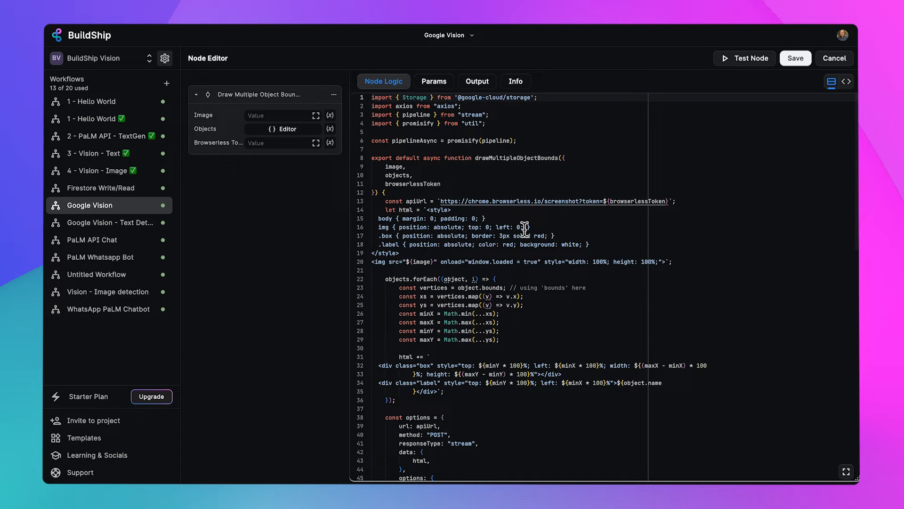
Step: Read the Draw Multiple Object Bounds notes on Image, Objects and Browserless Token inputs
scroll(down, 3)
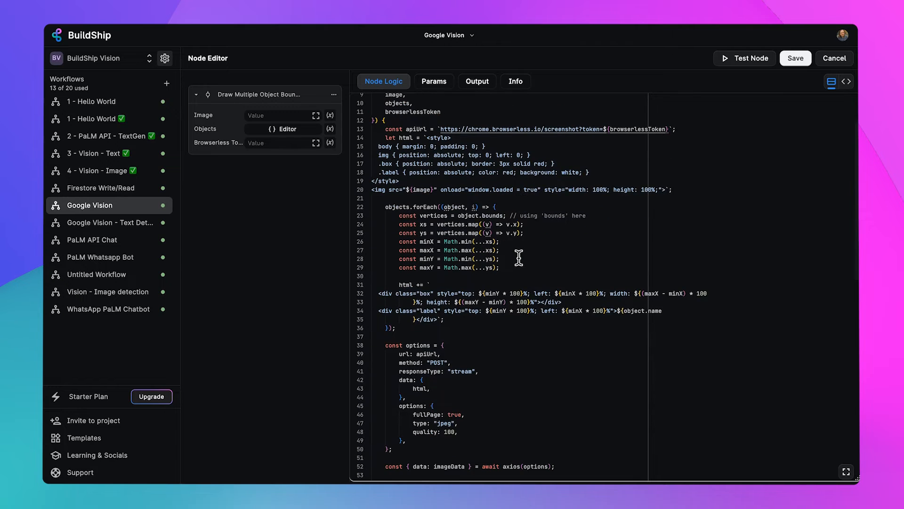
scroll(down, 3)
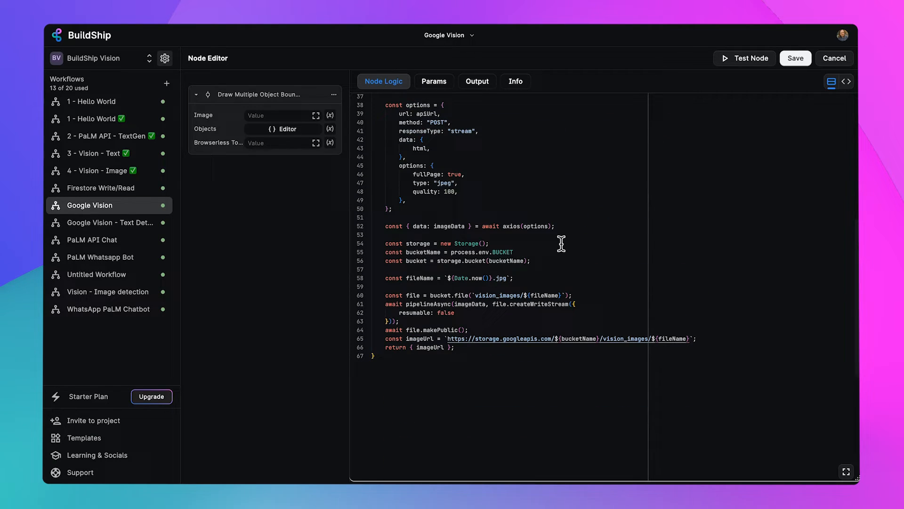
mouse_move(833, 58)
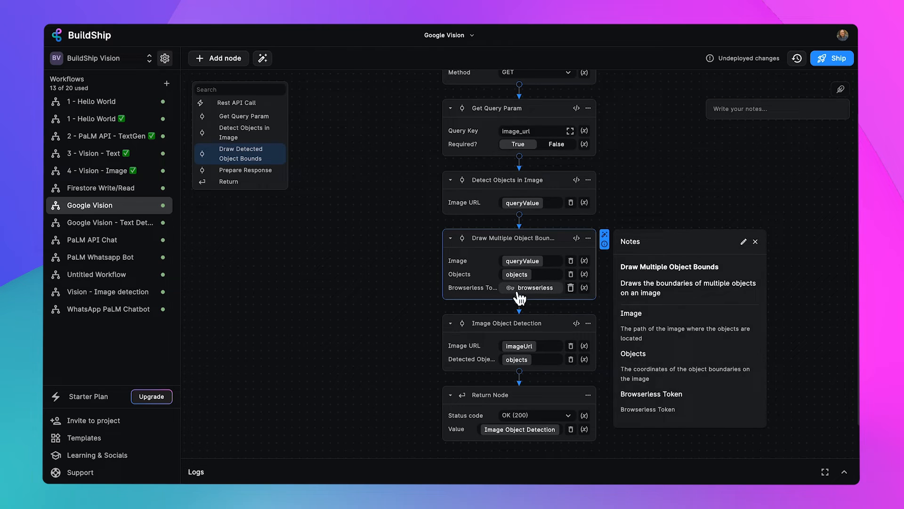
scroll(down, 3)
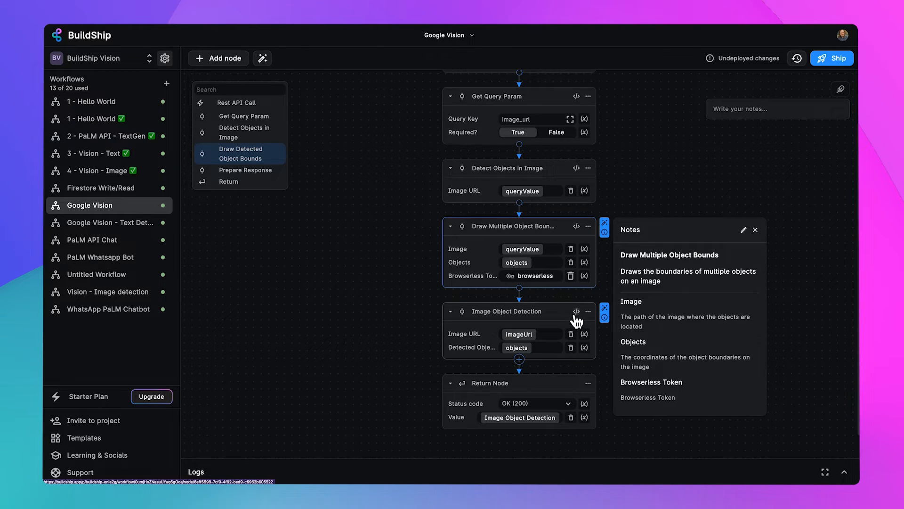
click(576, 311)
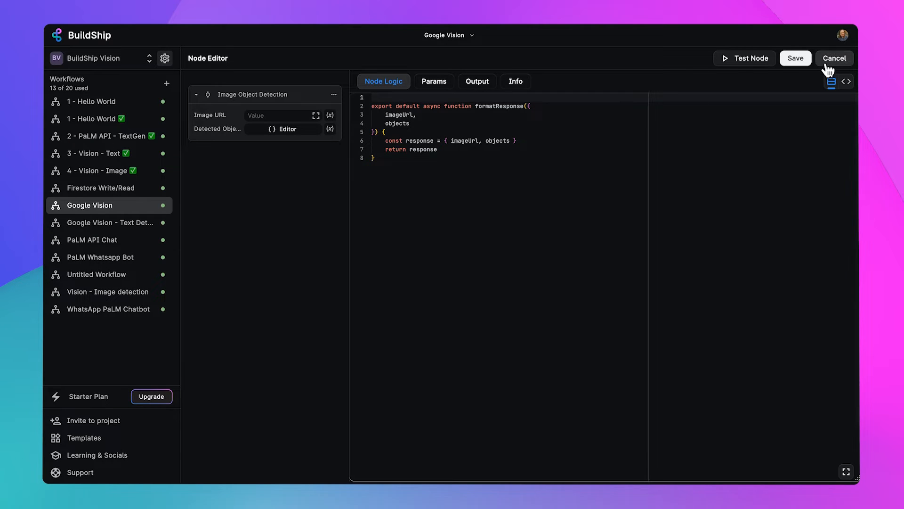
click(834, 57)
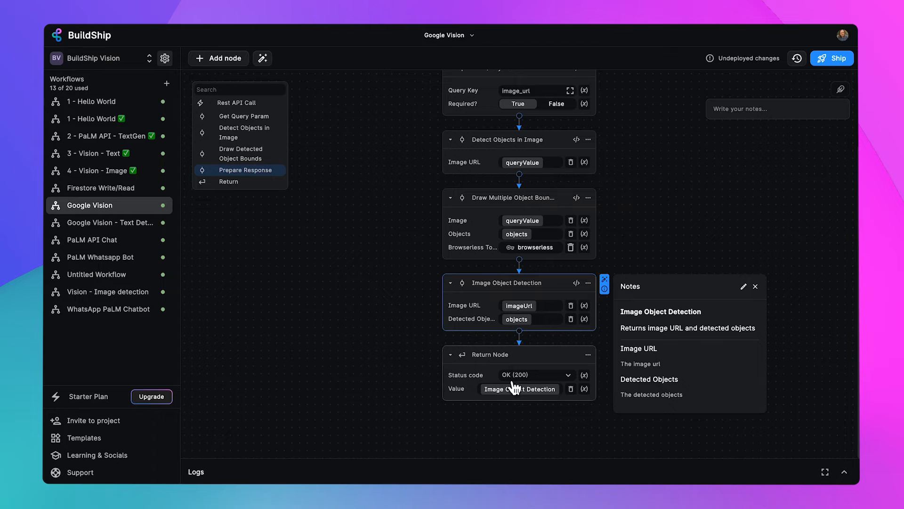
mouse_move(512, 397)
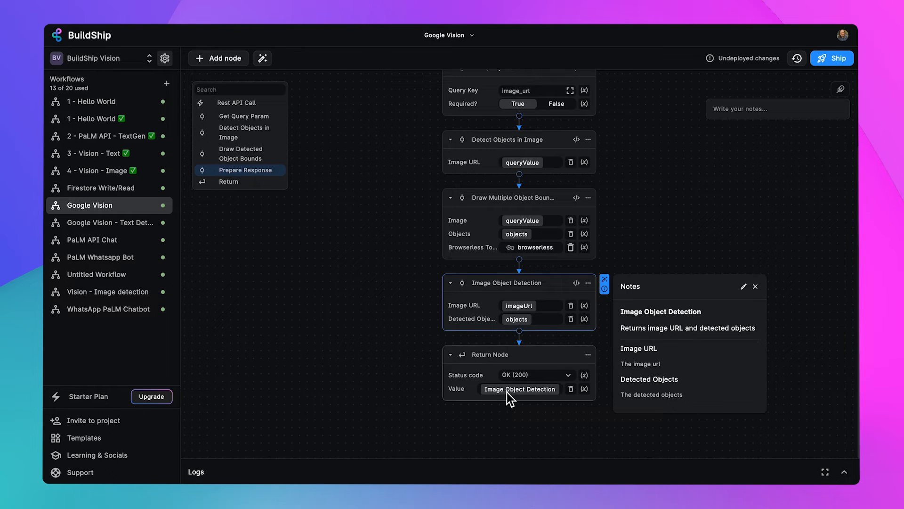
mouse_move(519, 389)
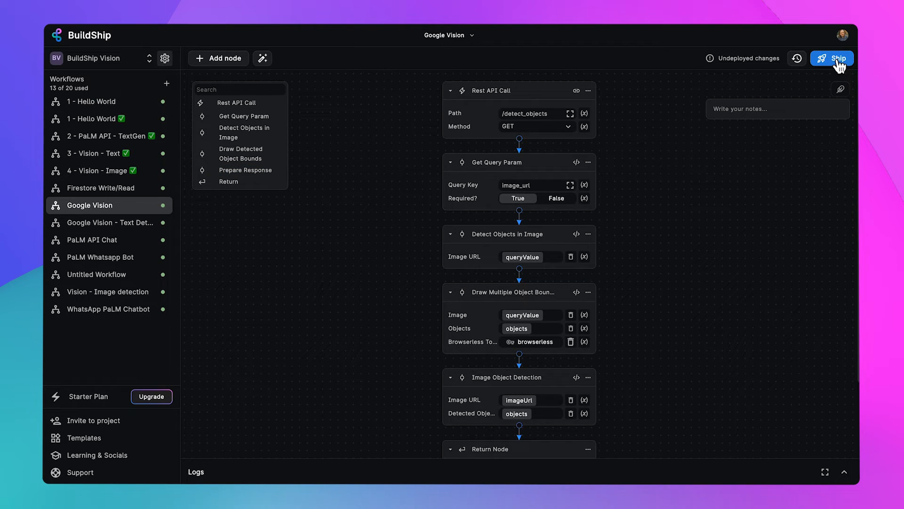
mouse_move(833, 66)
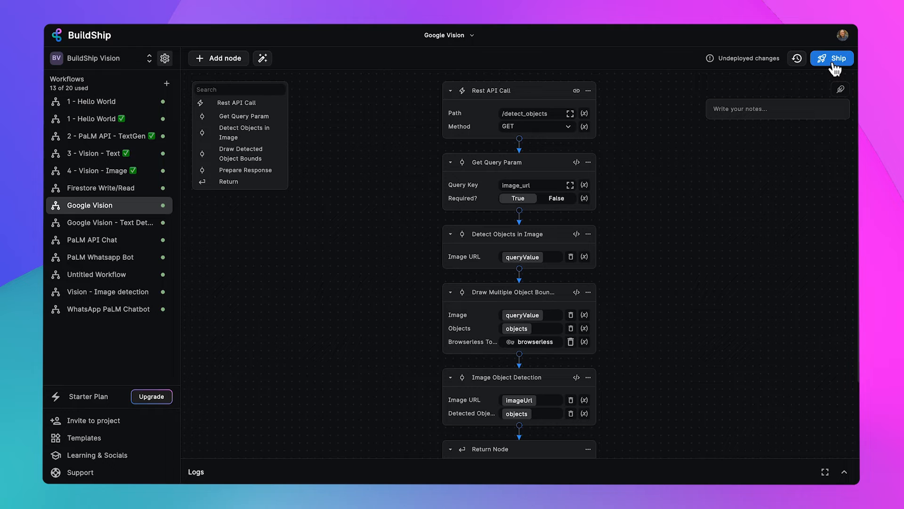
Step: Ship the Google Vision workflow, making the /detect_objects endpoint URL live
click(832, 57)
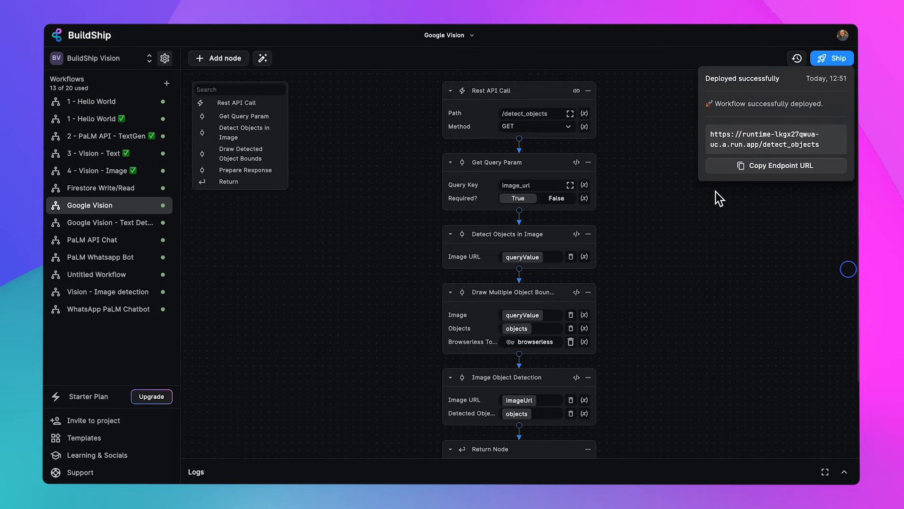
mouse_move(770, 142)
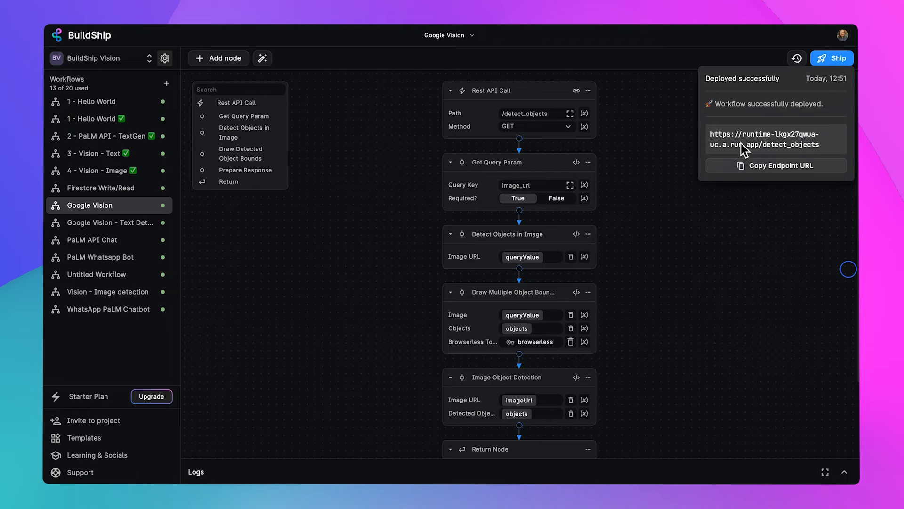
mouse_move(747, 158)
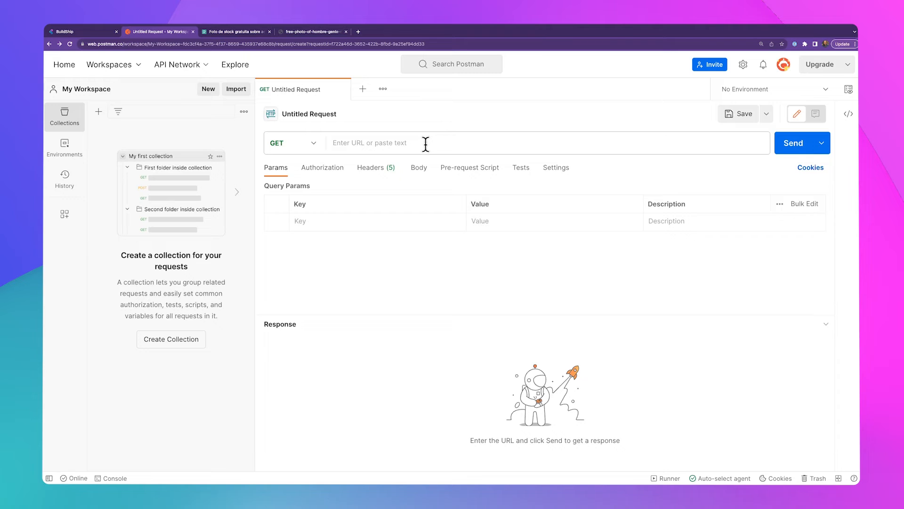
Step: Send a GET to the /detect_objects URL with image_url set to the Pexels photo, getting 200 OK
text(https://runtime-lkgx27qwua-uc.a.run.app/detect_objects)
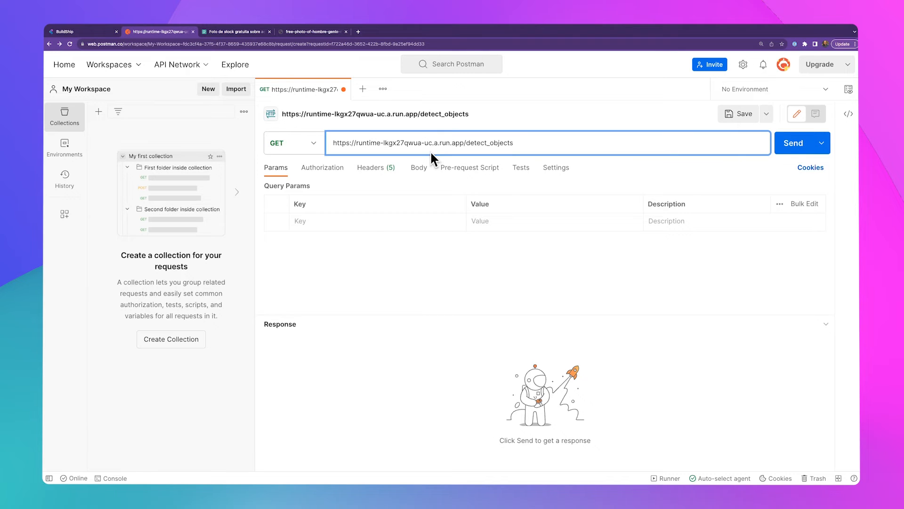
mouse_move(407, 128)
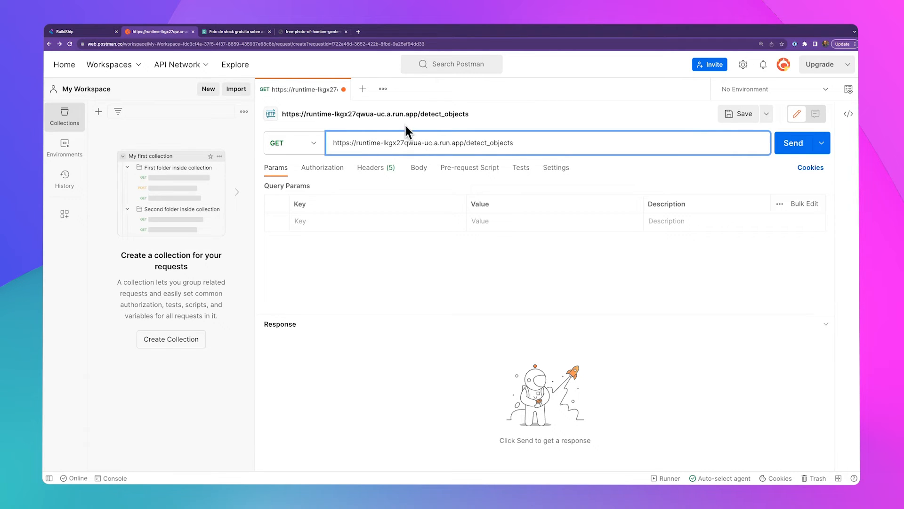
click(311, 32)
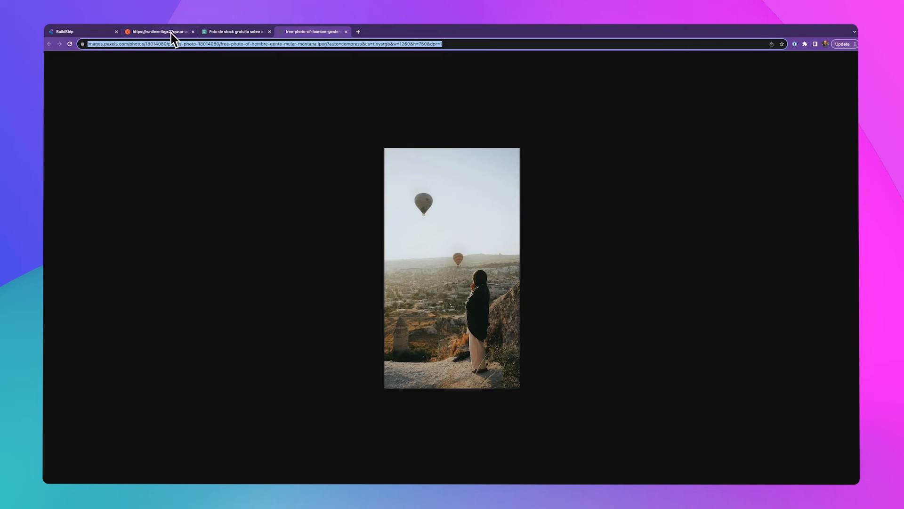
click(160, 31)
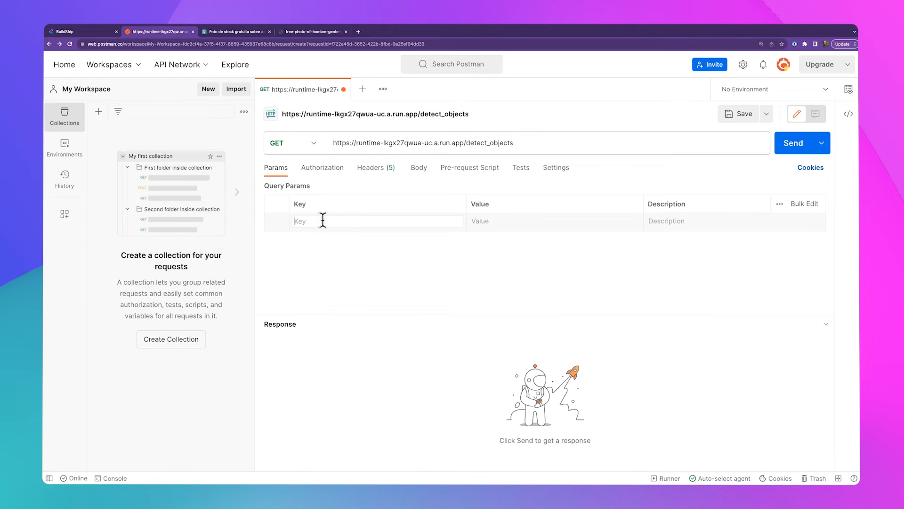
text(image_url)
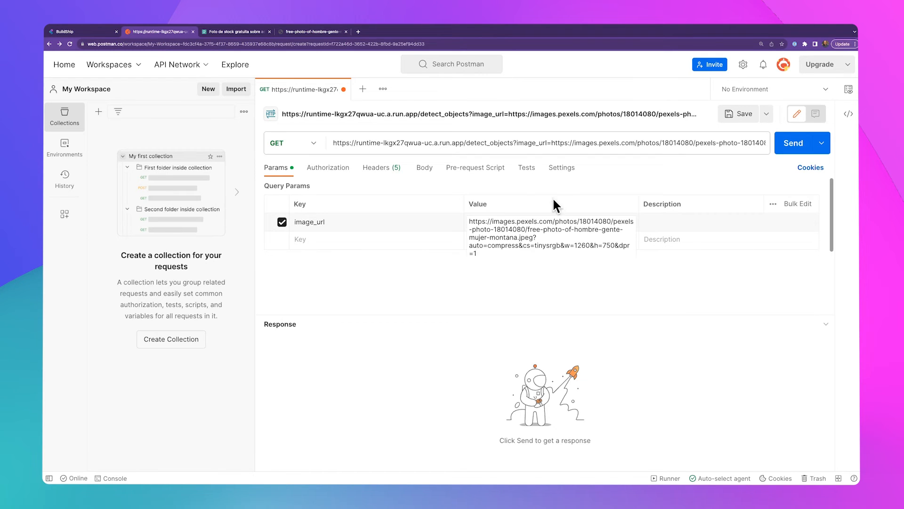
click(794, 142)
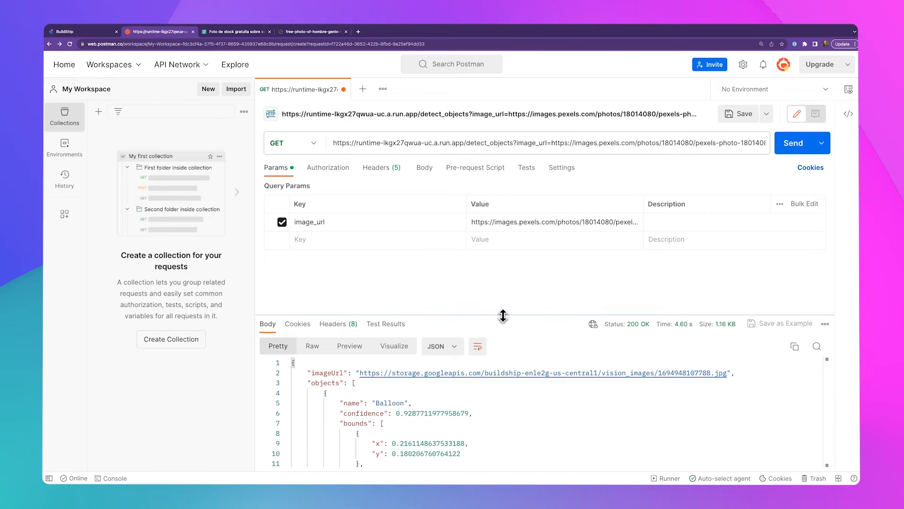
Step: Review the JSON's Balloon and Person objects and follow the returned imageUrl link
drag(503, 315, 503, 258)
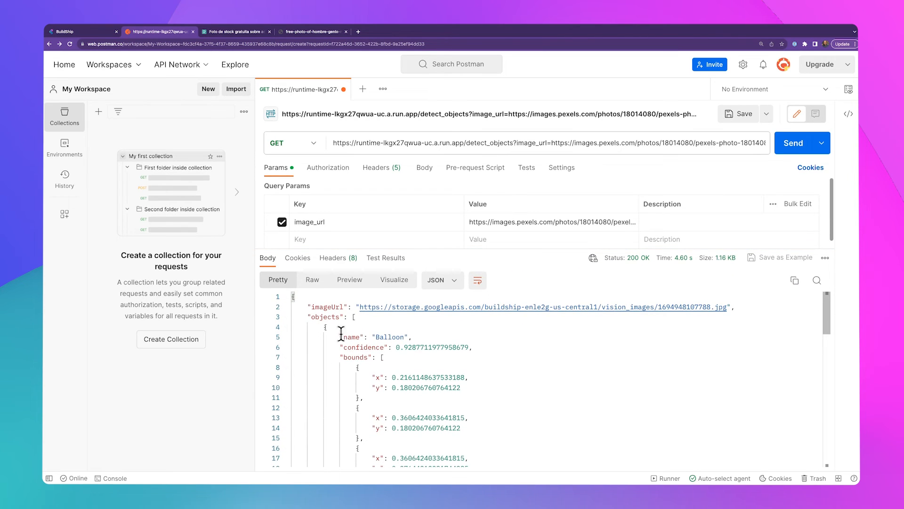
scroll(down, 3)
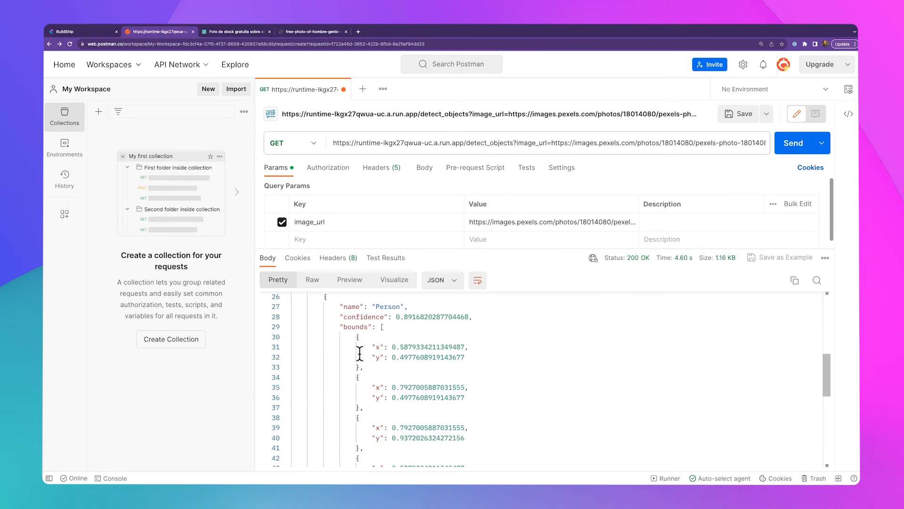
scroll(down, 3)
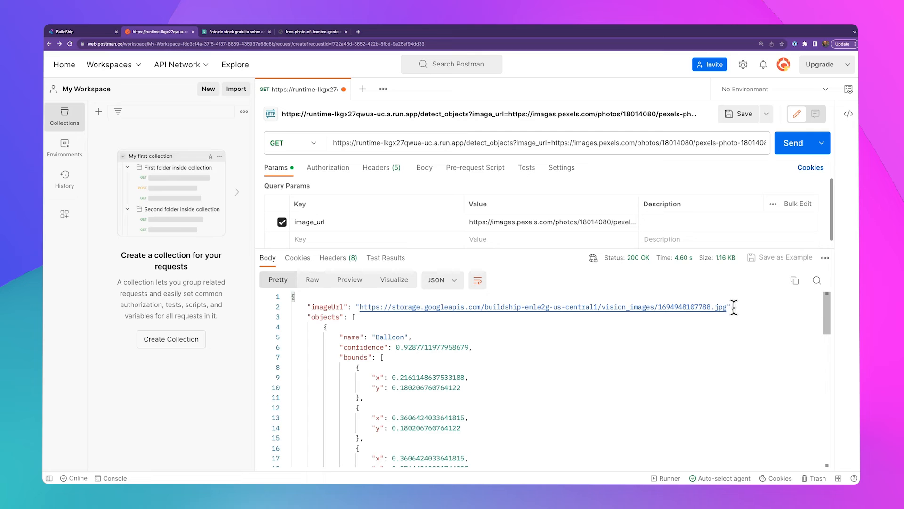
double_click(519, 306)
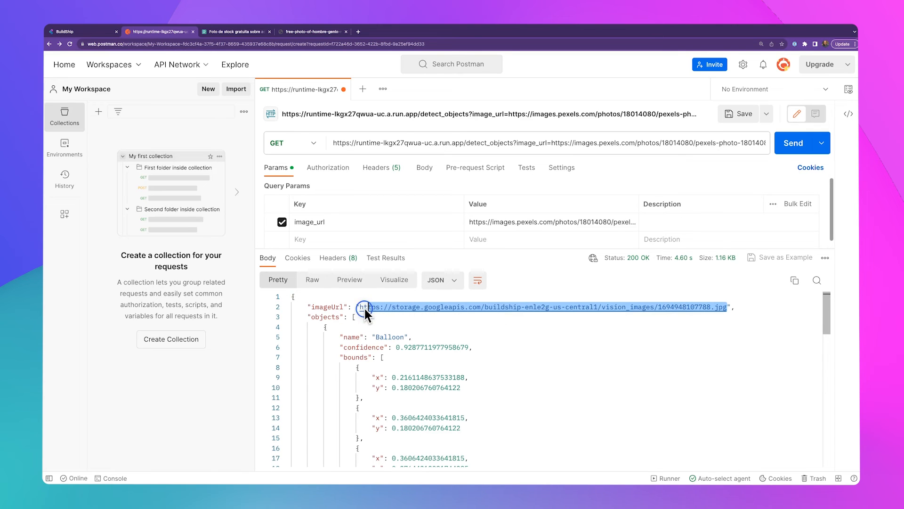
click(432, 31)
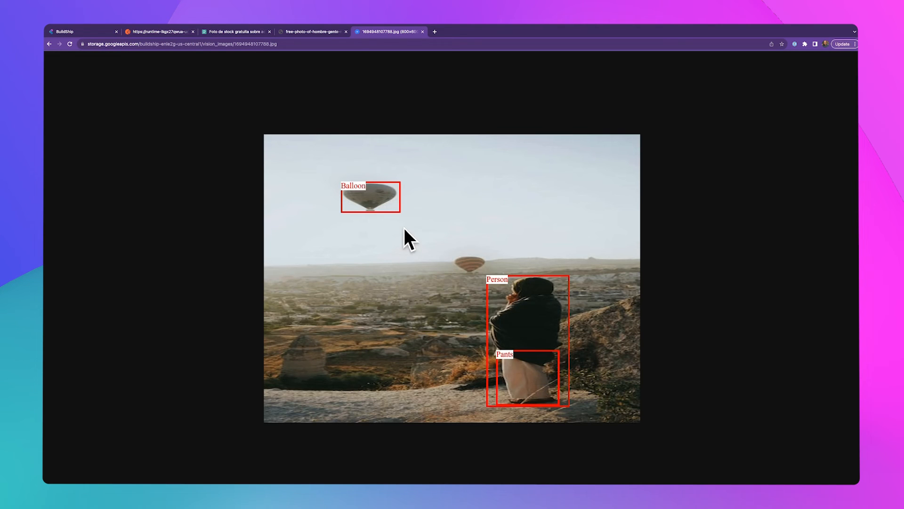
mouse_move(610, 332)
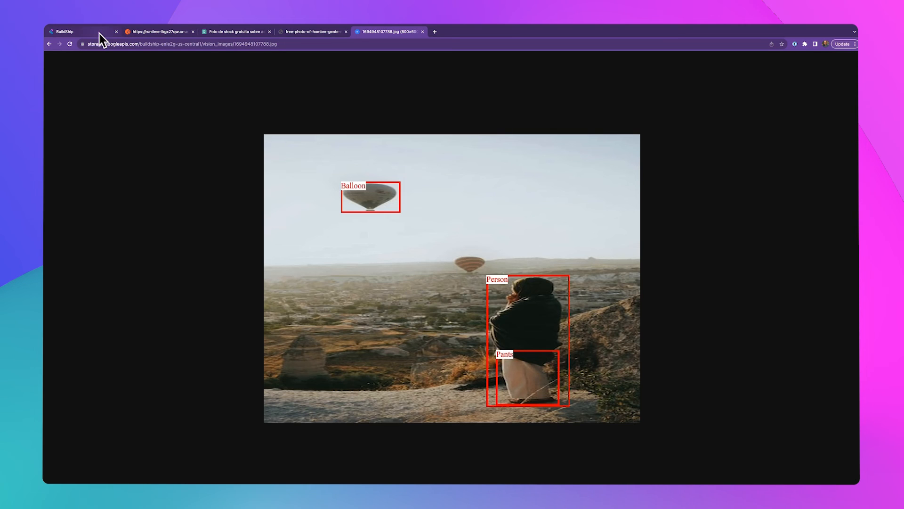
Step: Return from the annotated storage.googleapis.com image to the BuildShip workflow canvas
click(81, 32)
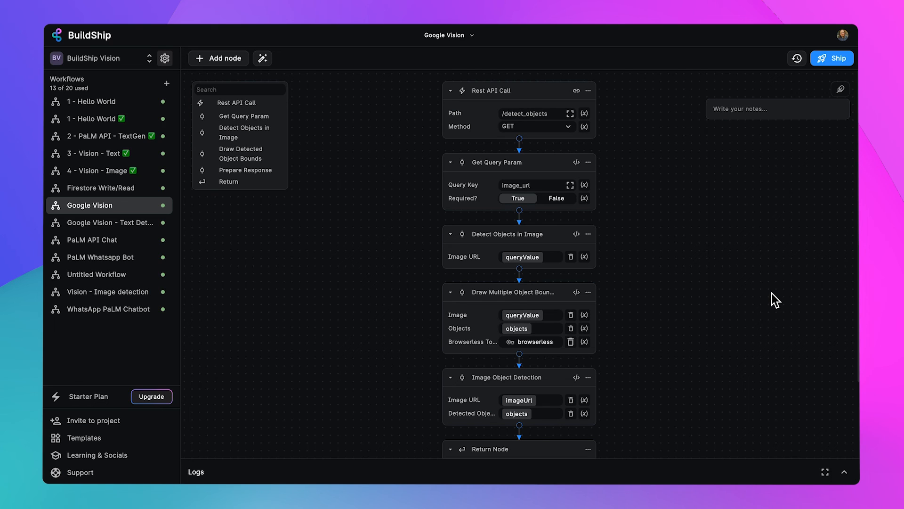
mouse_move(772, 309)
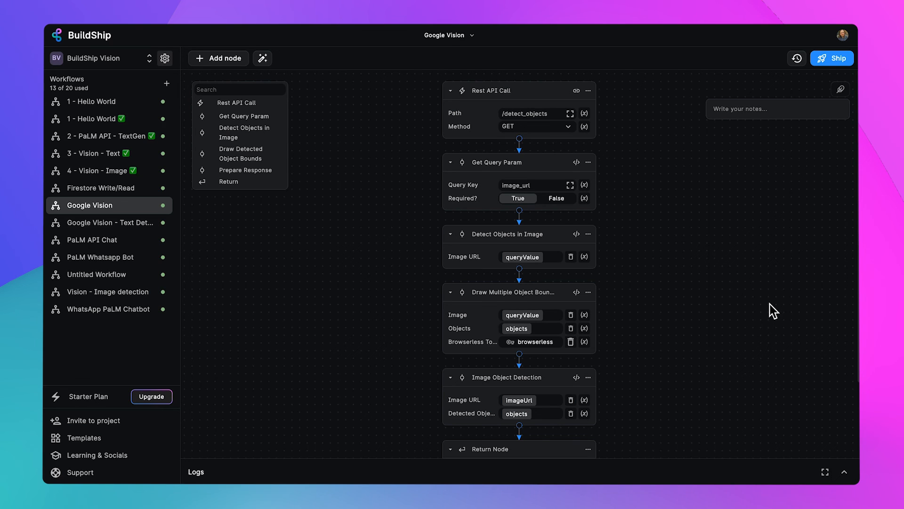